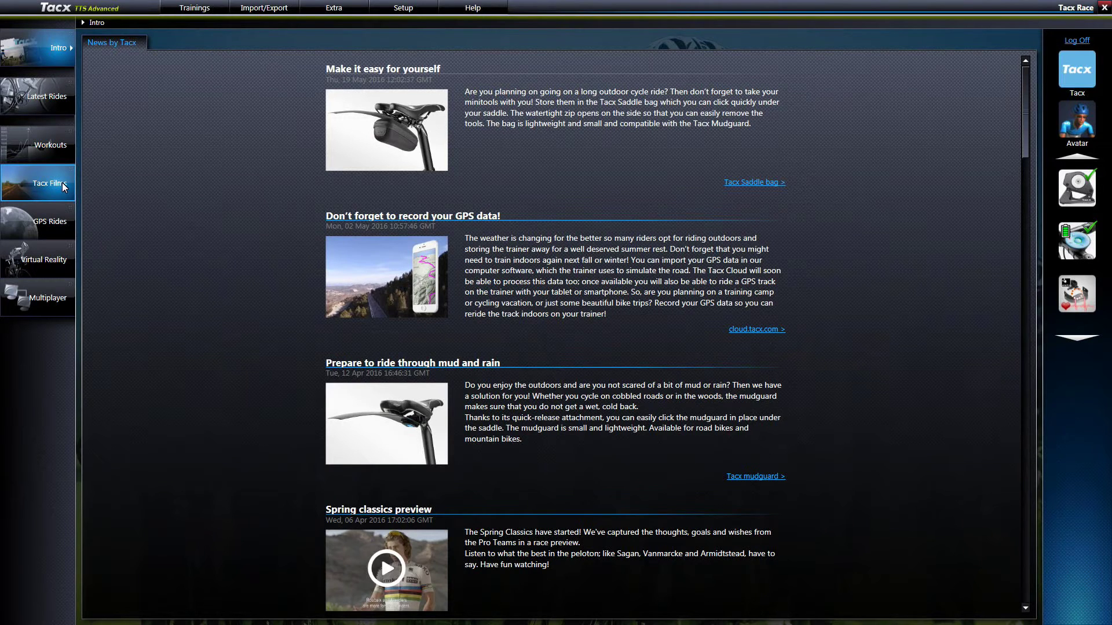
Preview the Tacx Demo 2015 - I video from the Tacx Films library
left_click(47, 182)
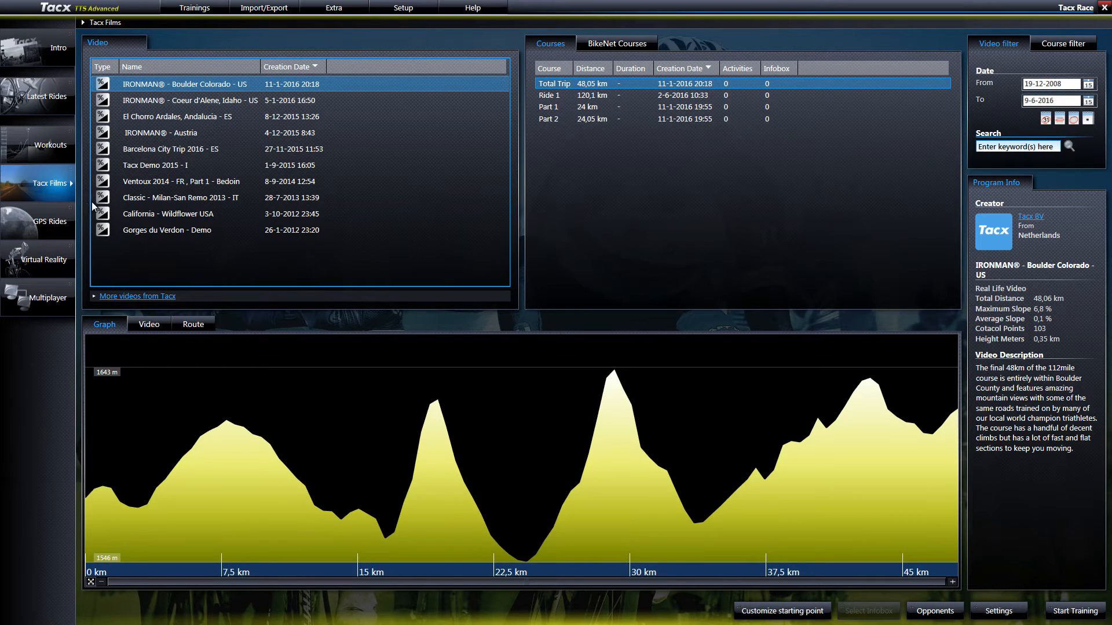
mouse_move(149, 174)
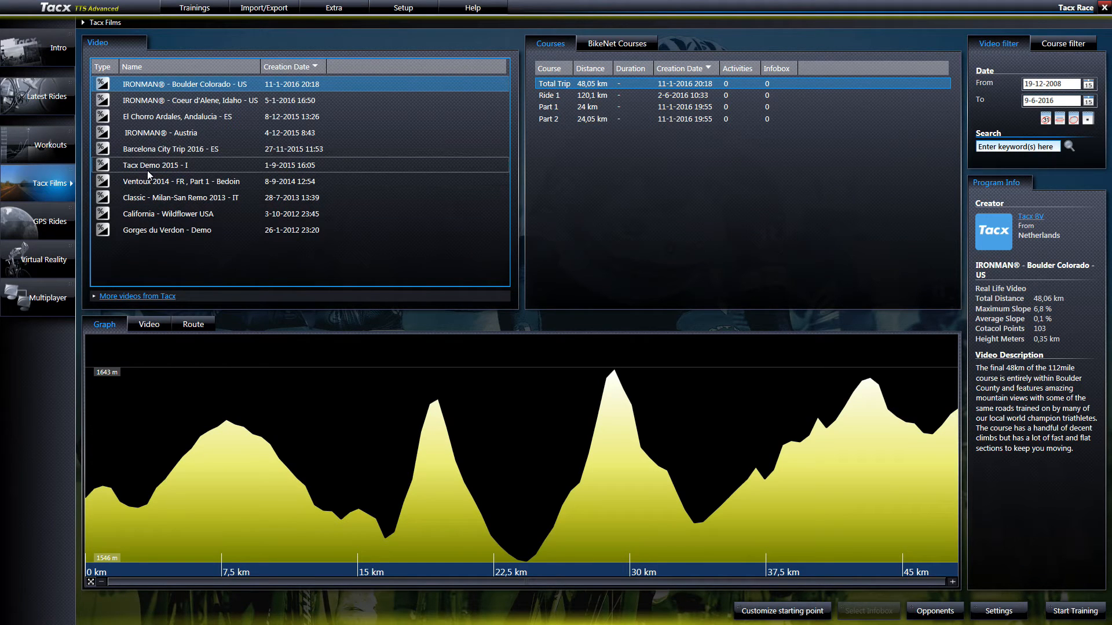
left_click(148, 165)
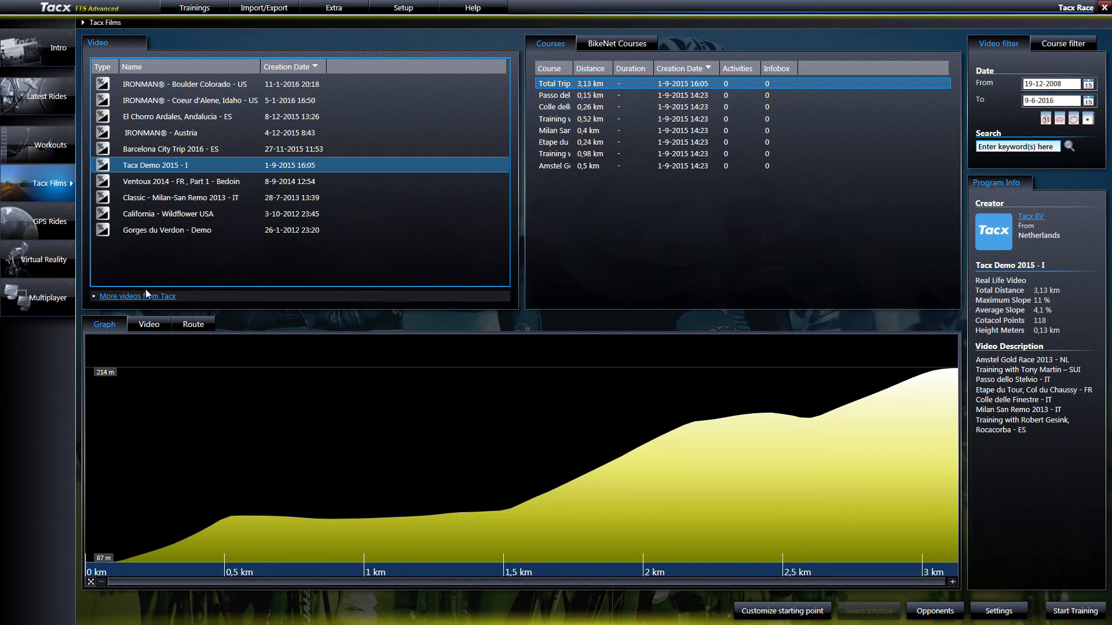
left_click(149, 324)
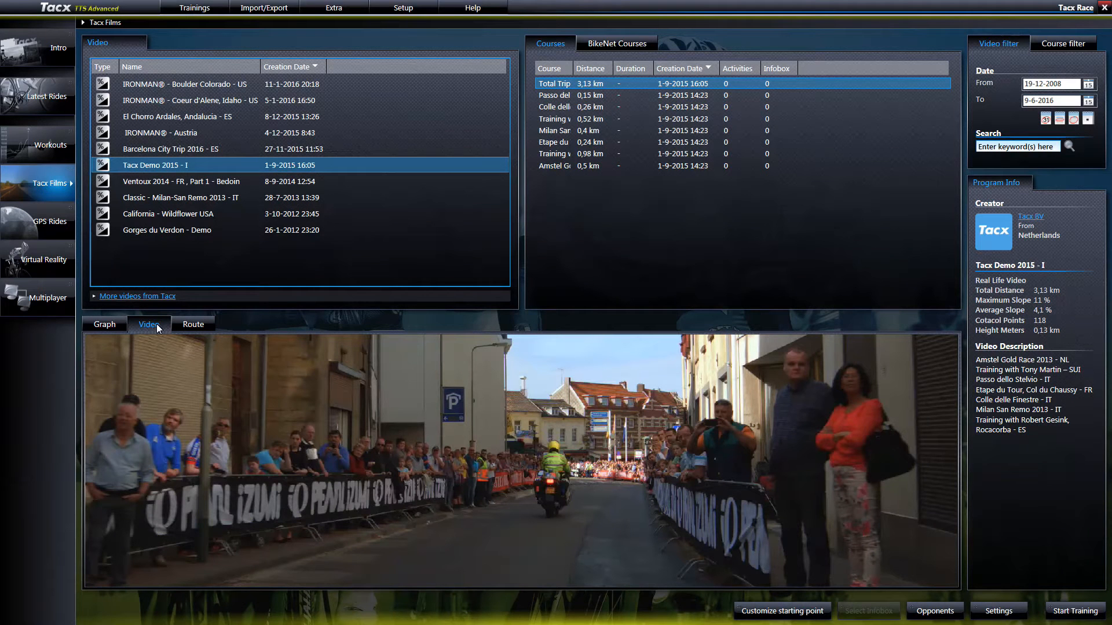
Set Video Player to Video Player 1.0 in Configuration Manager's Video settings and finish
left_click(403, 7)
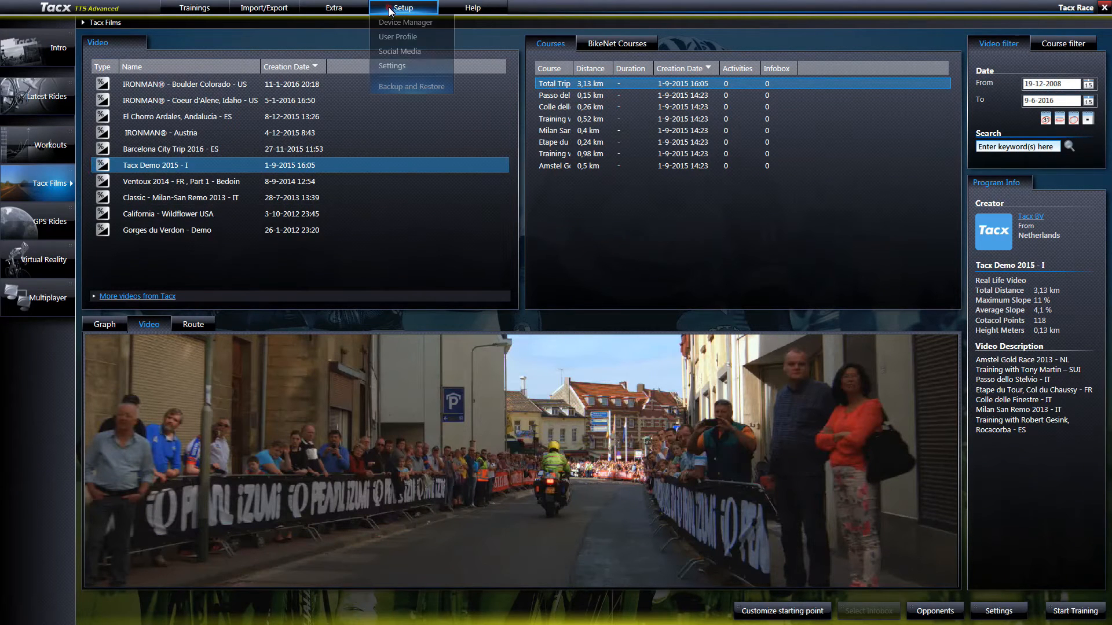
mouse_move(392, 72)
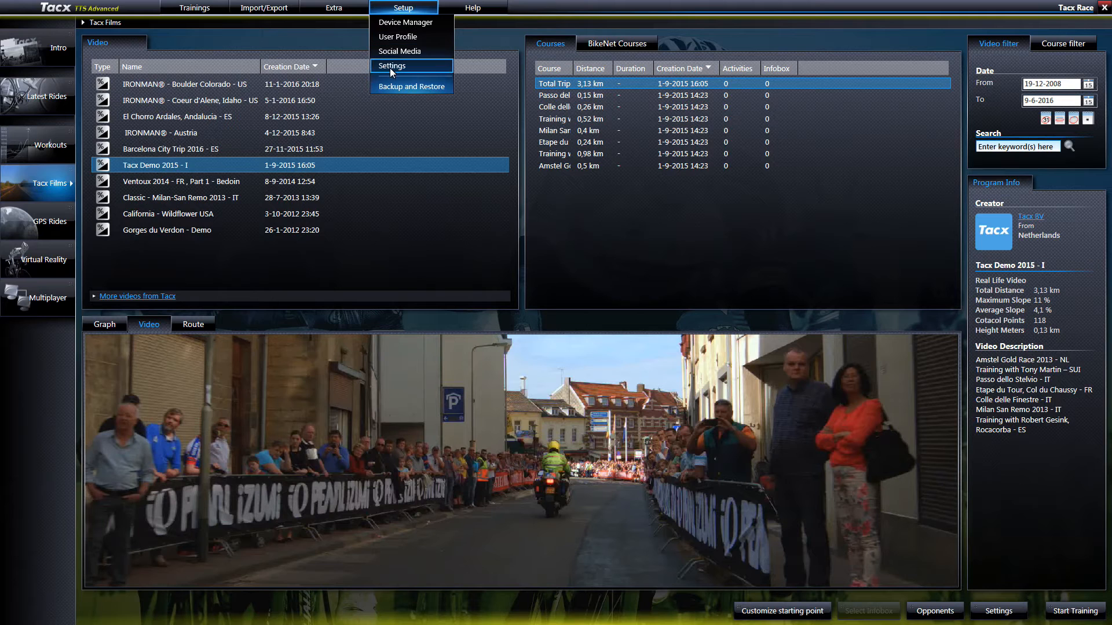
left_click(391, 72)
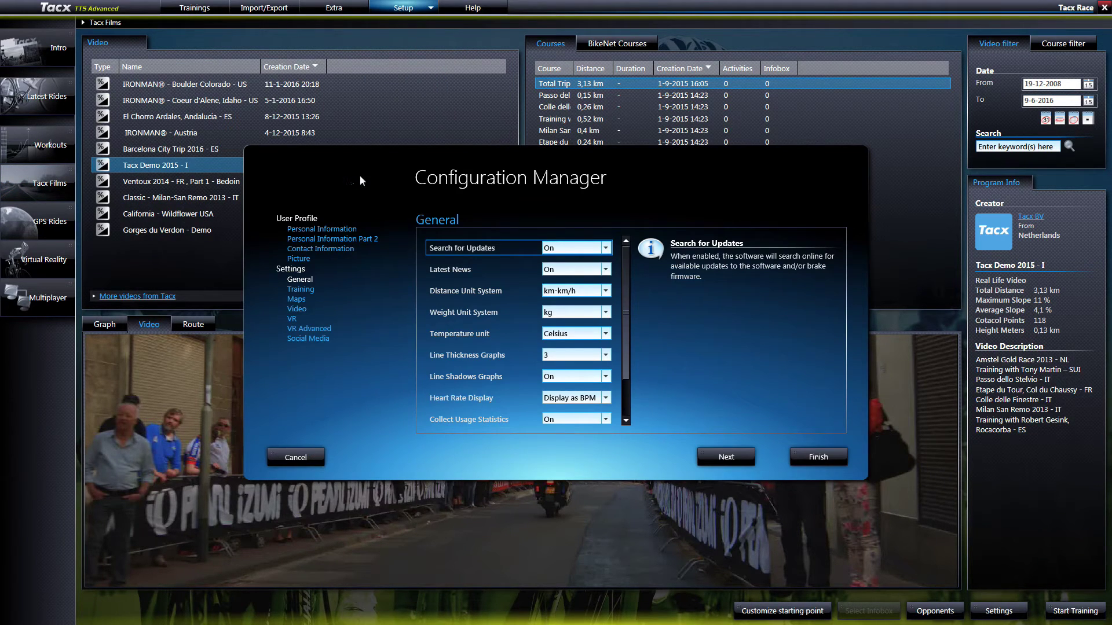
left_click(297, 309)
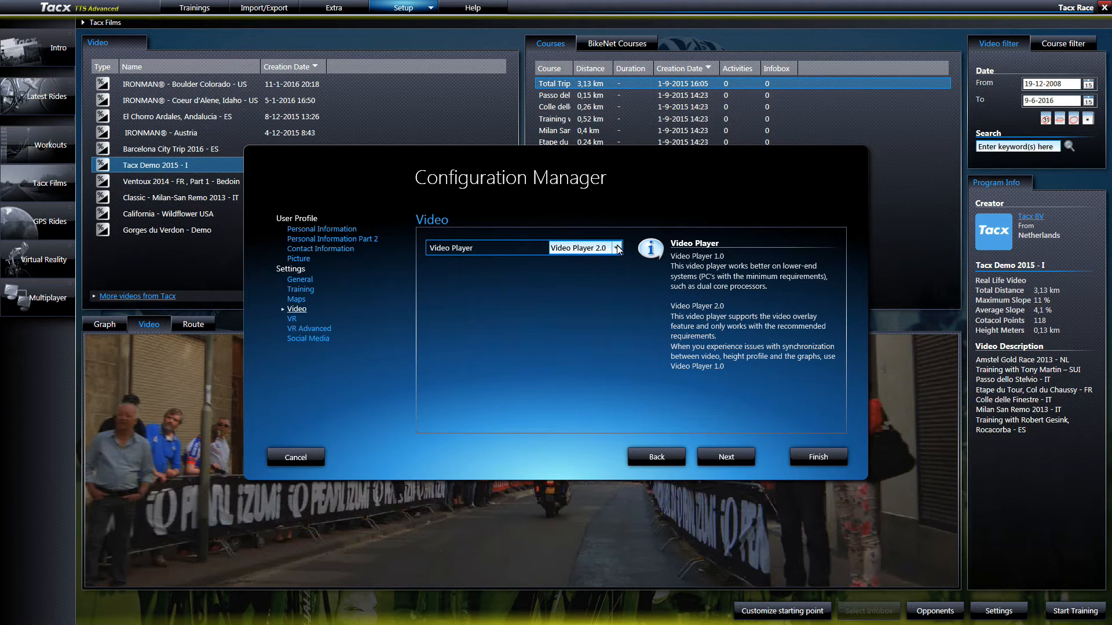
left_click(617, 248)
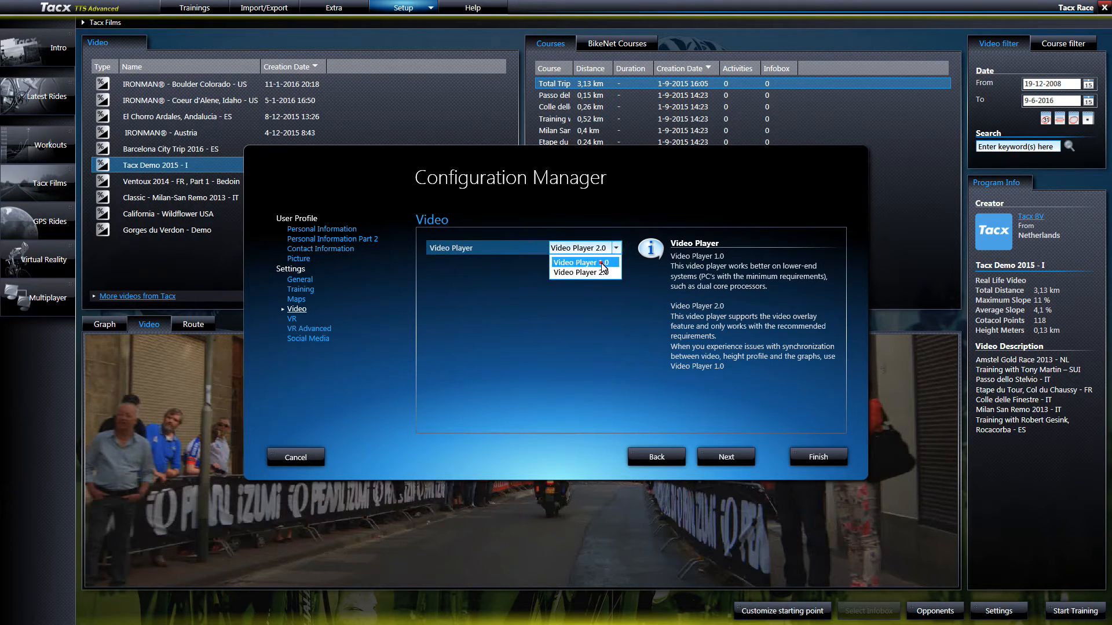
left_click(582, 272)
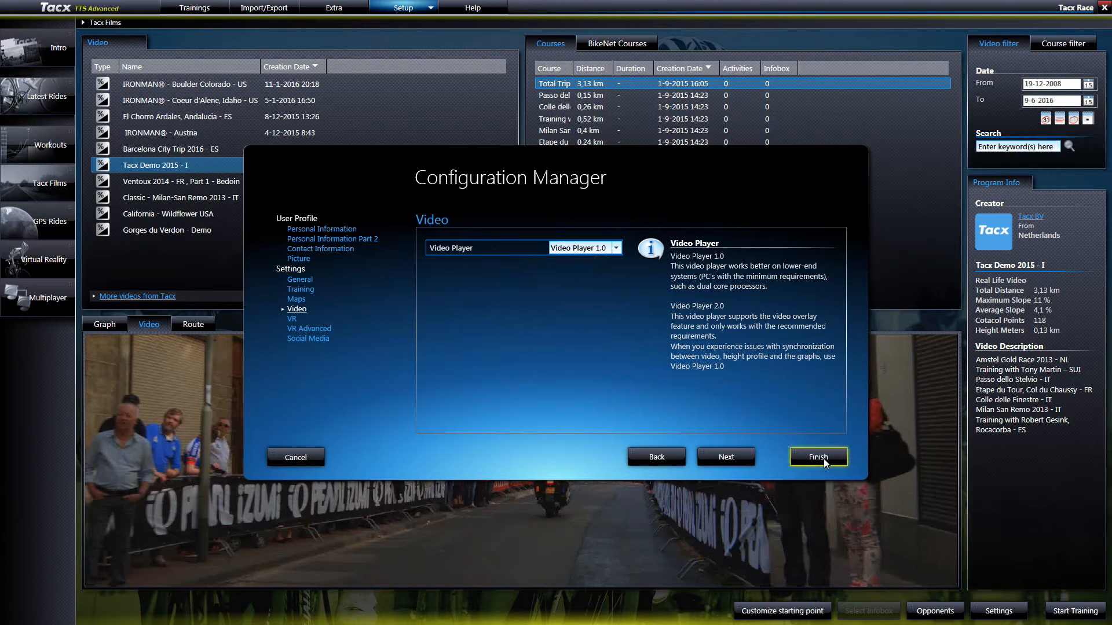
left_click(818, 456)
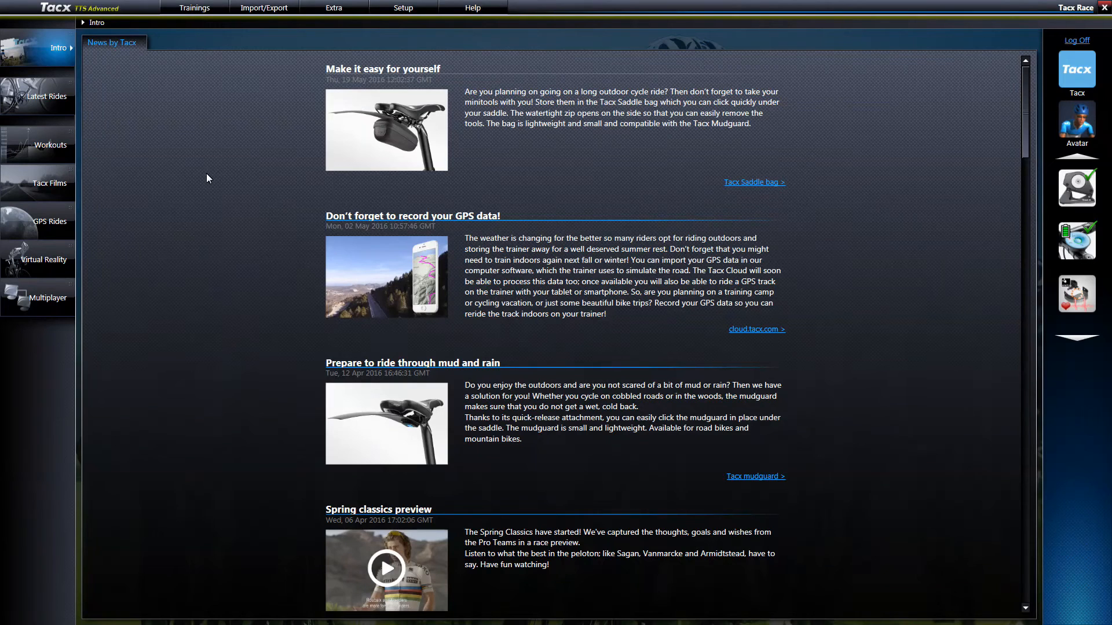
mouse_move(62, 187)
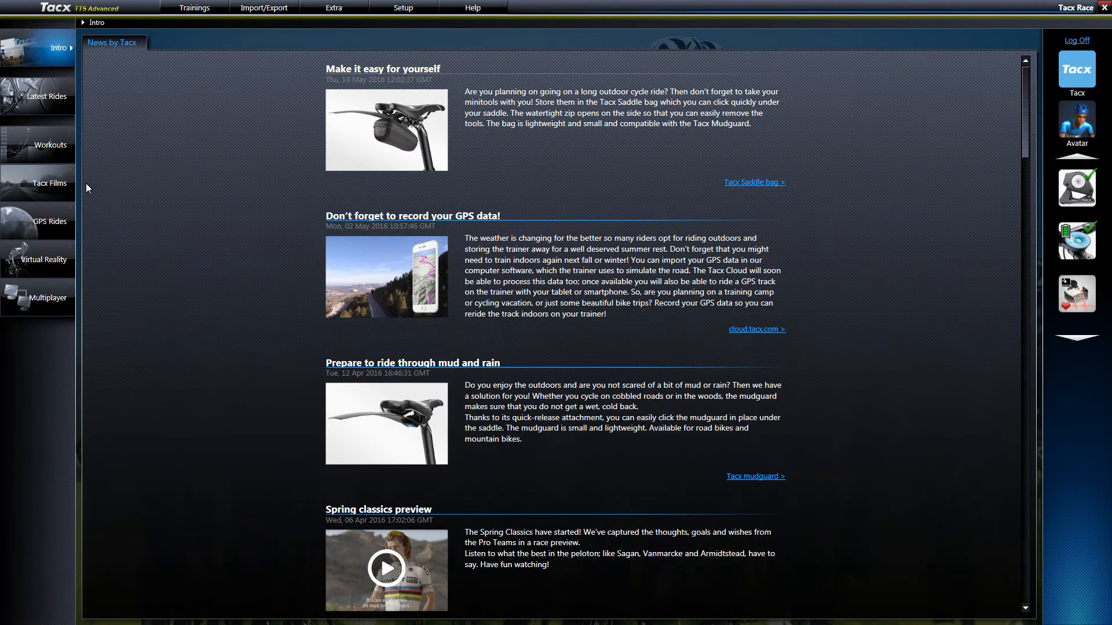
mouse_move(69, 191)
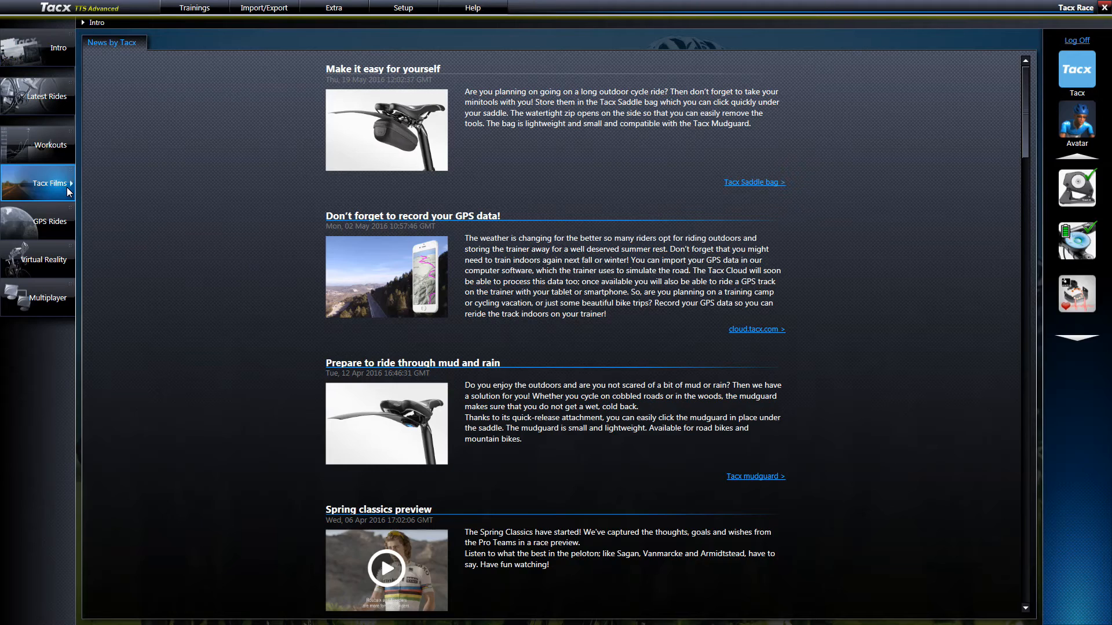
Preview the Classic - Milan-San Remo 2013 - IT video, which reports a missing file
left_click(49, 182)
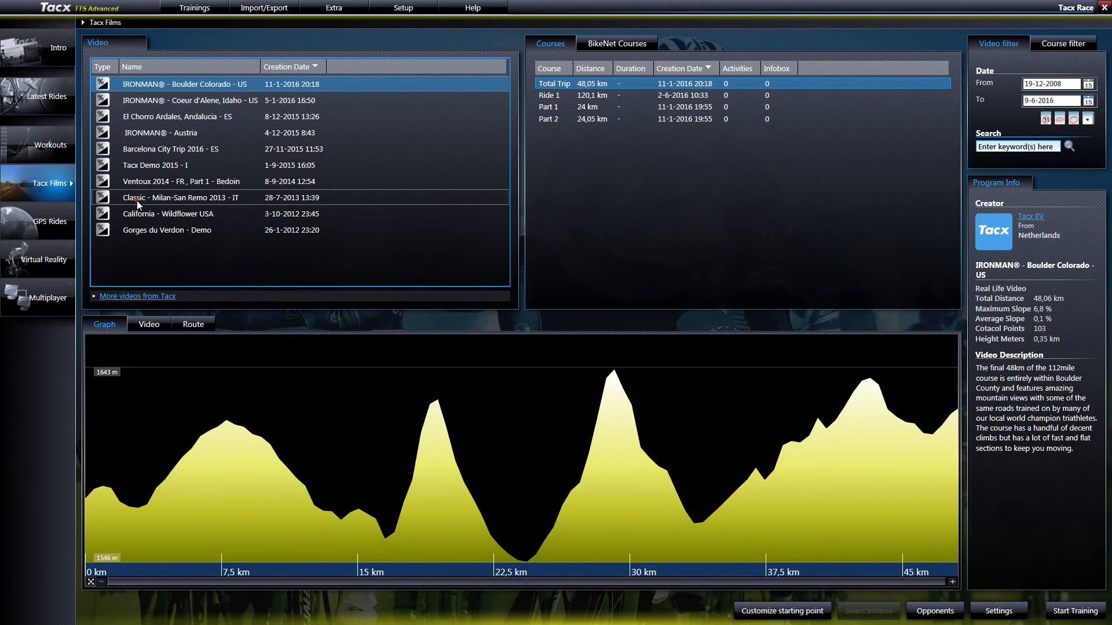
left_click(180, 198)
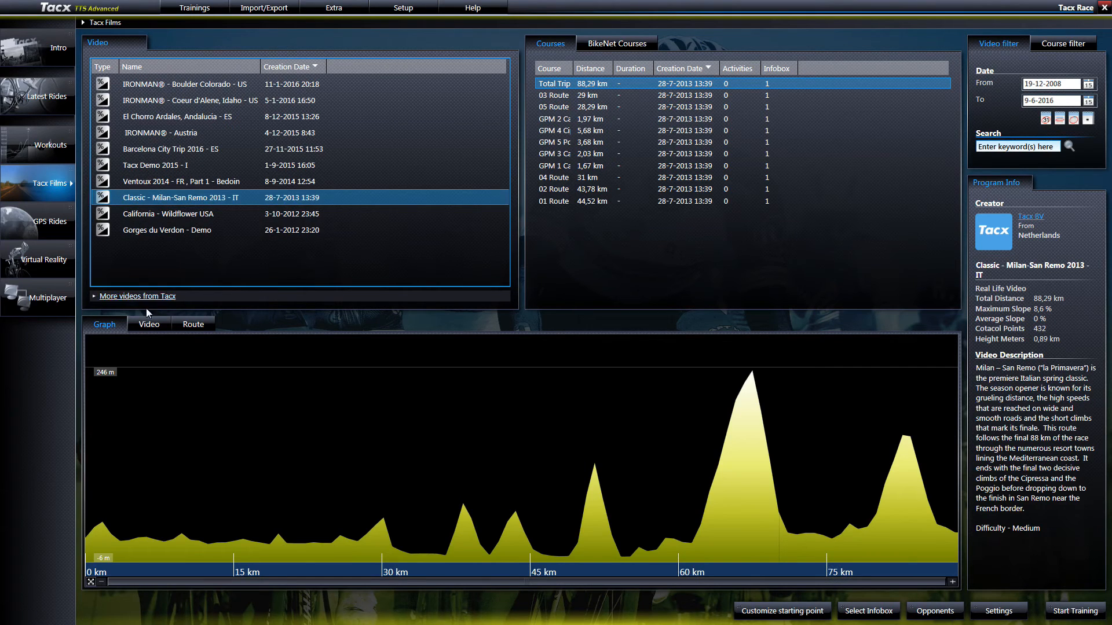
left_click(149, 324)
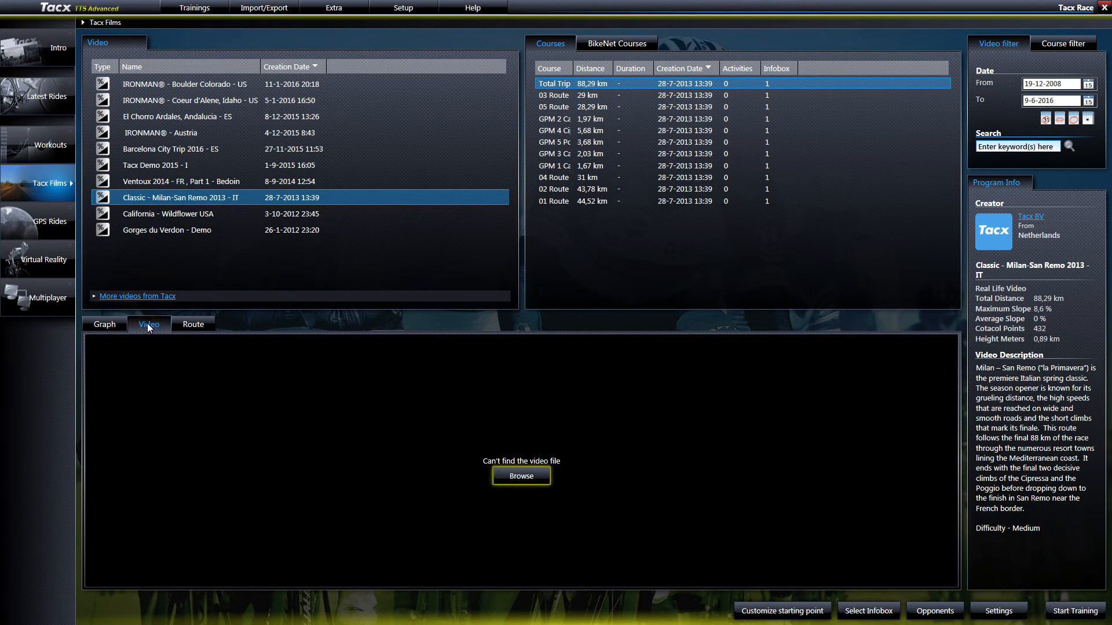
mouse_move(378, 405)
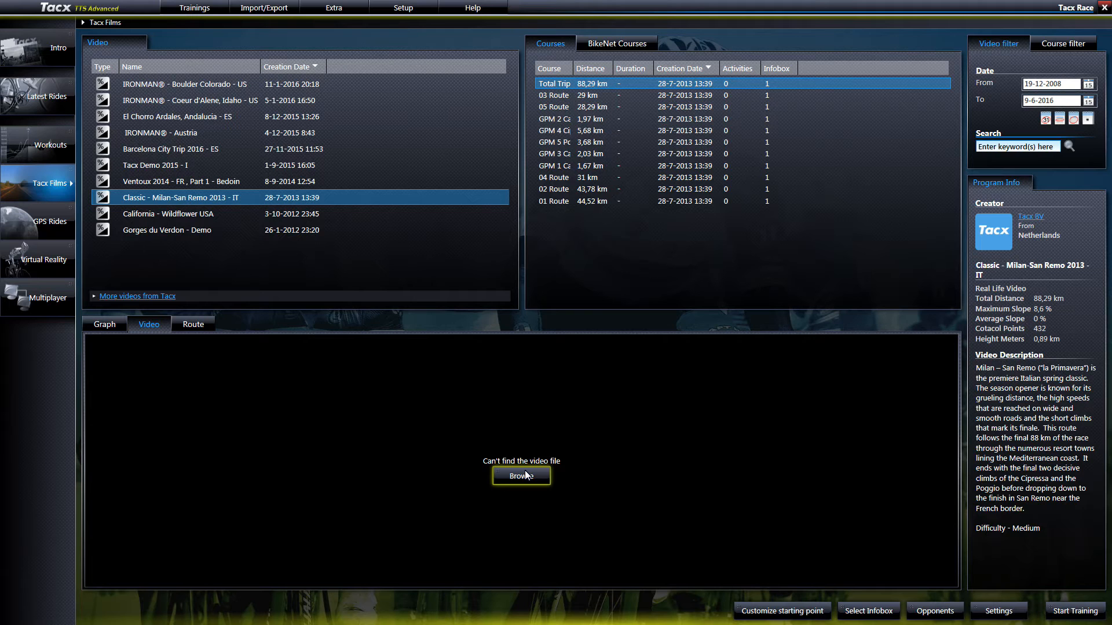
Browse for the missing video into C:\ProgramData\Tacx\TrainerSoftware
left_click(521, 476)
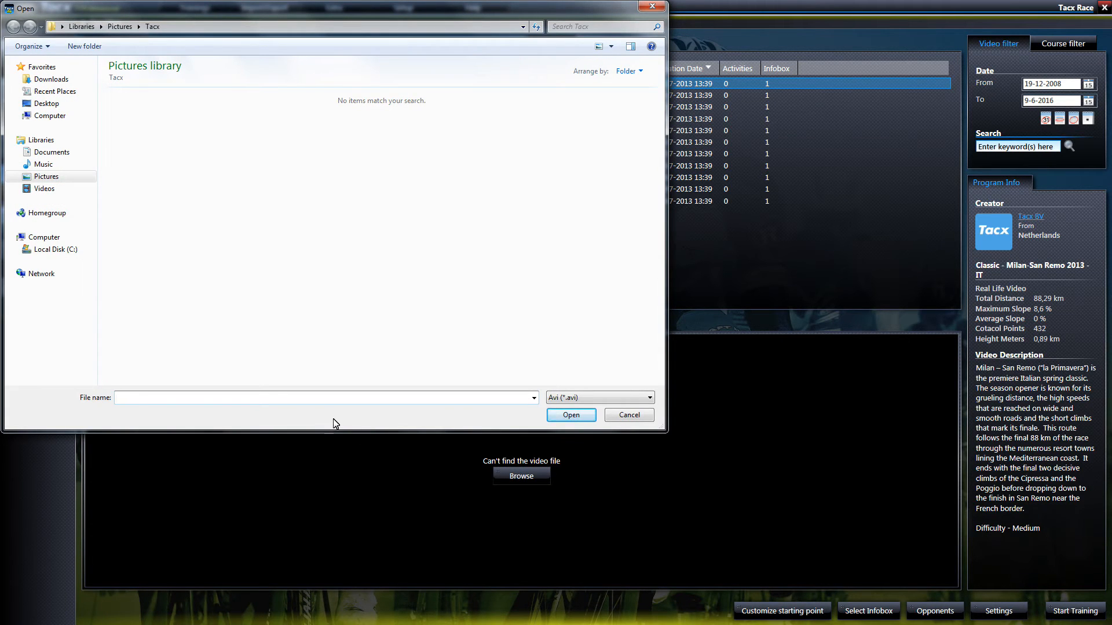
left_click(52, 249)
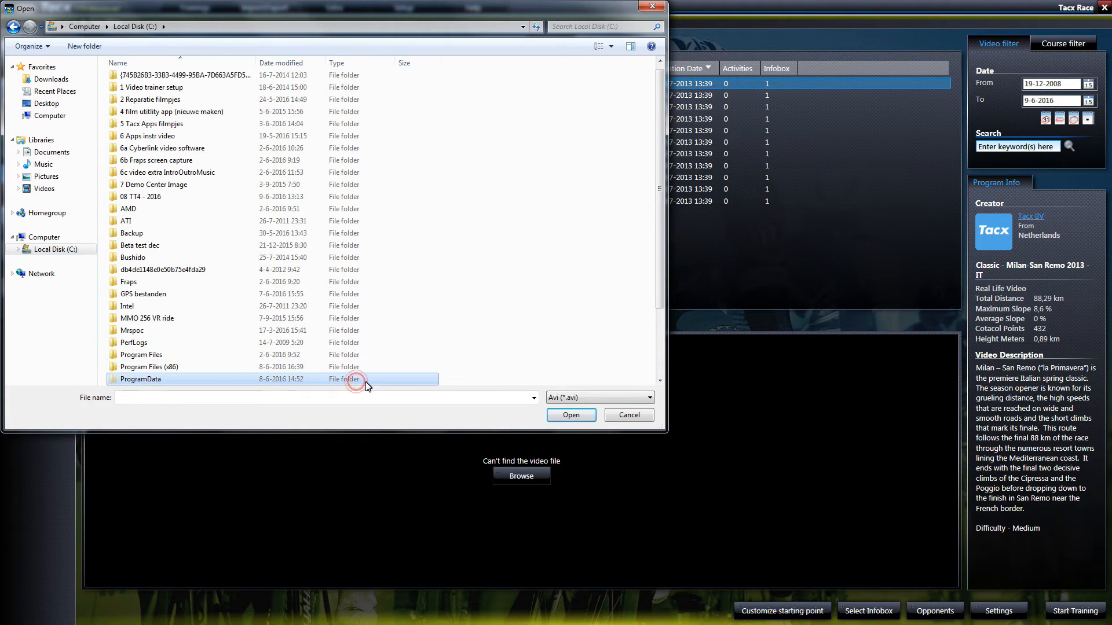
double_click(140, 379)
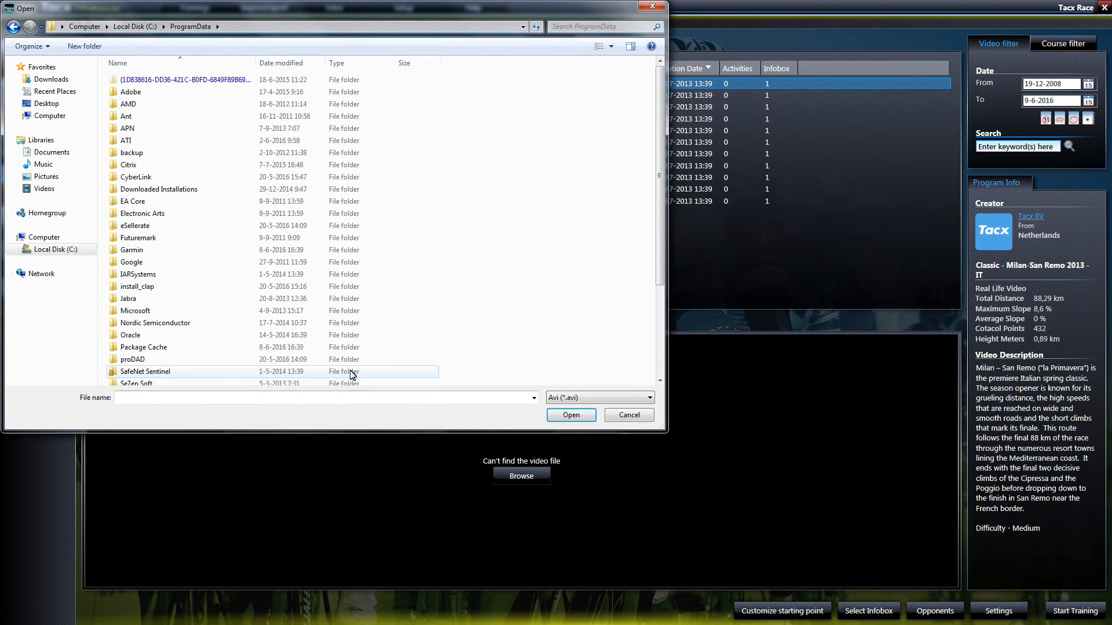
double_click(345, 378)
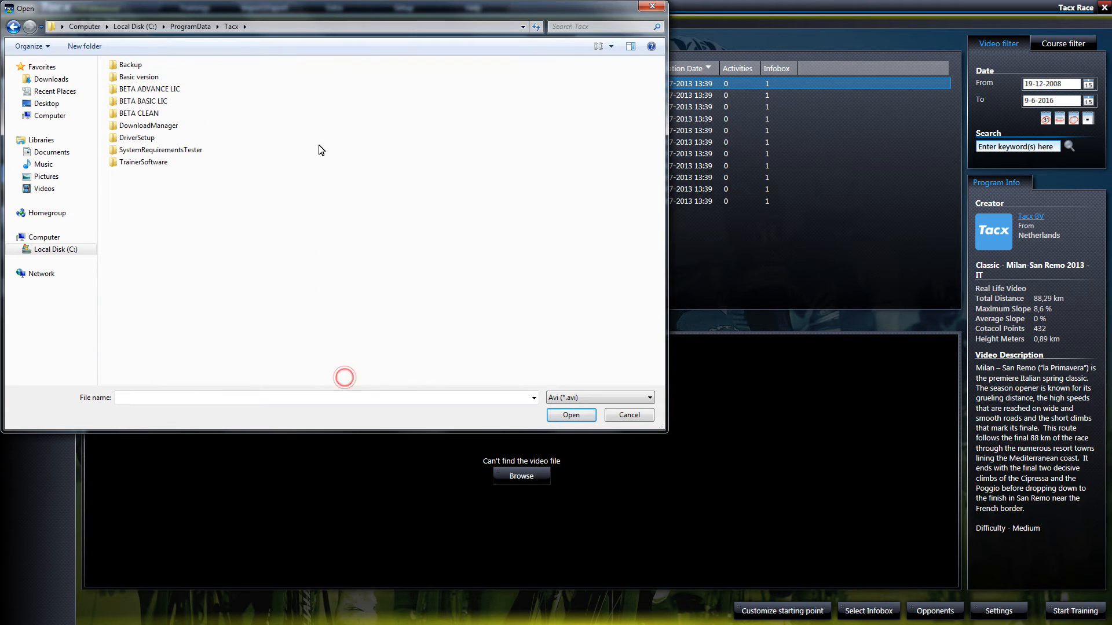
double_click(144, 162)
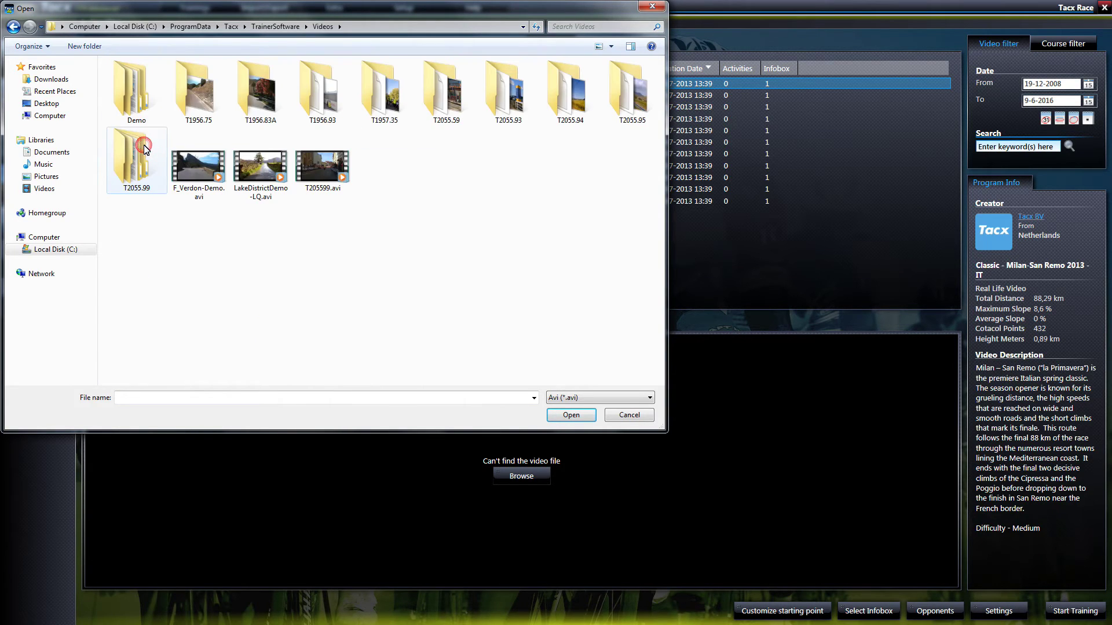
Open the T1956.83A folder and choose T195683.avi
left_click(260, 89)
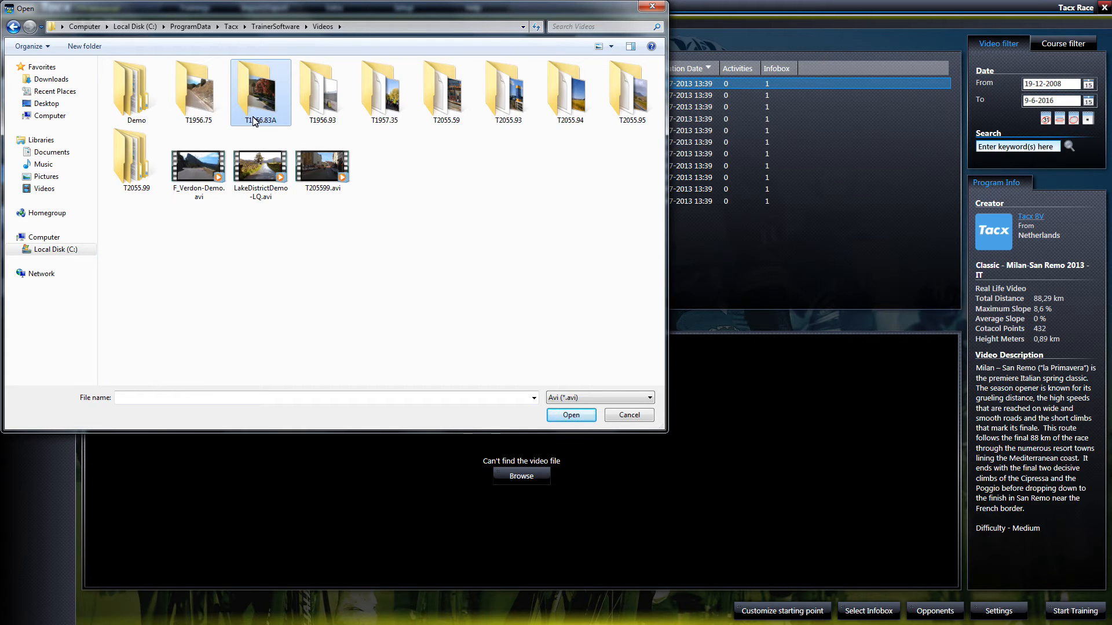
double_click(260, 87)
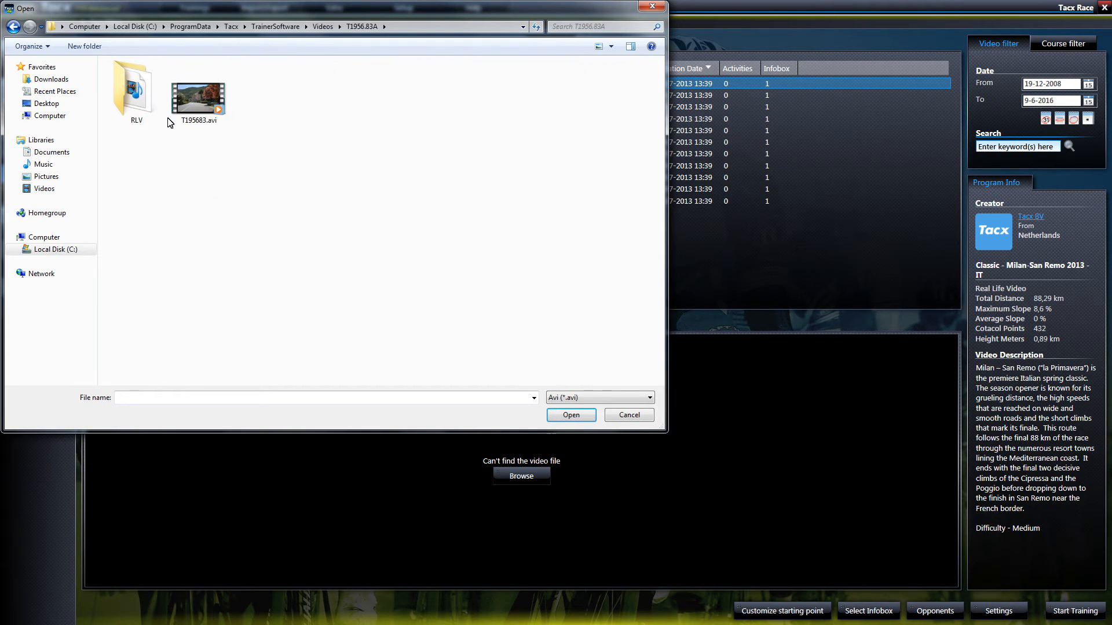
left_click(198, 97)
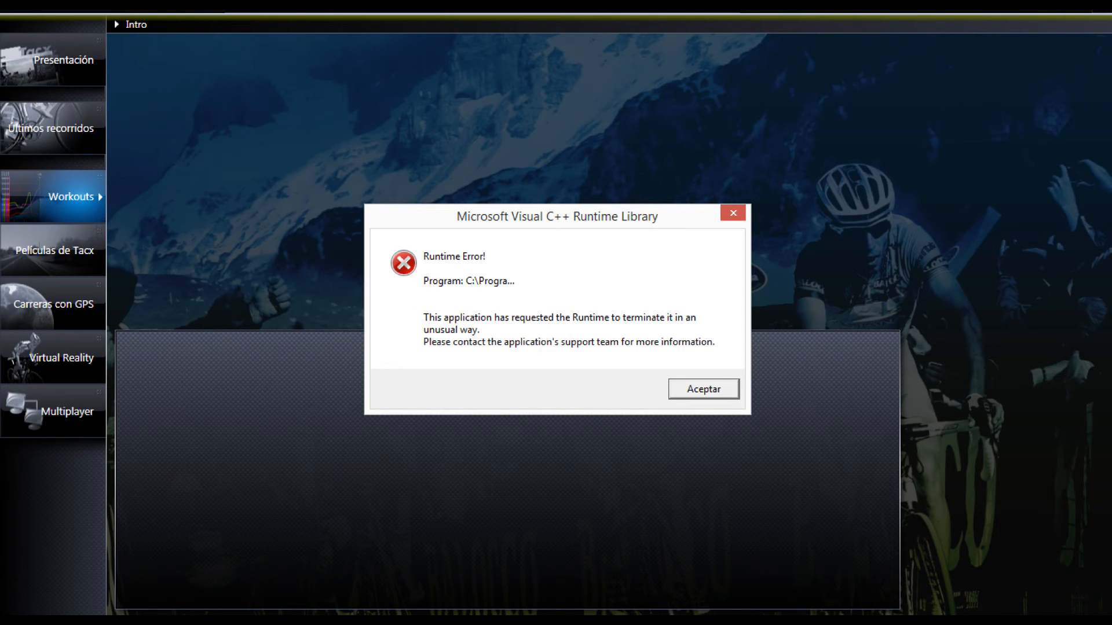
Acknowledge the Microsoft Visual C++ Runtime Library error with Aceptar
left_click(703, 388)
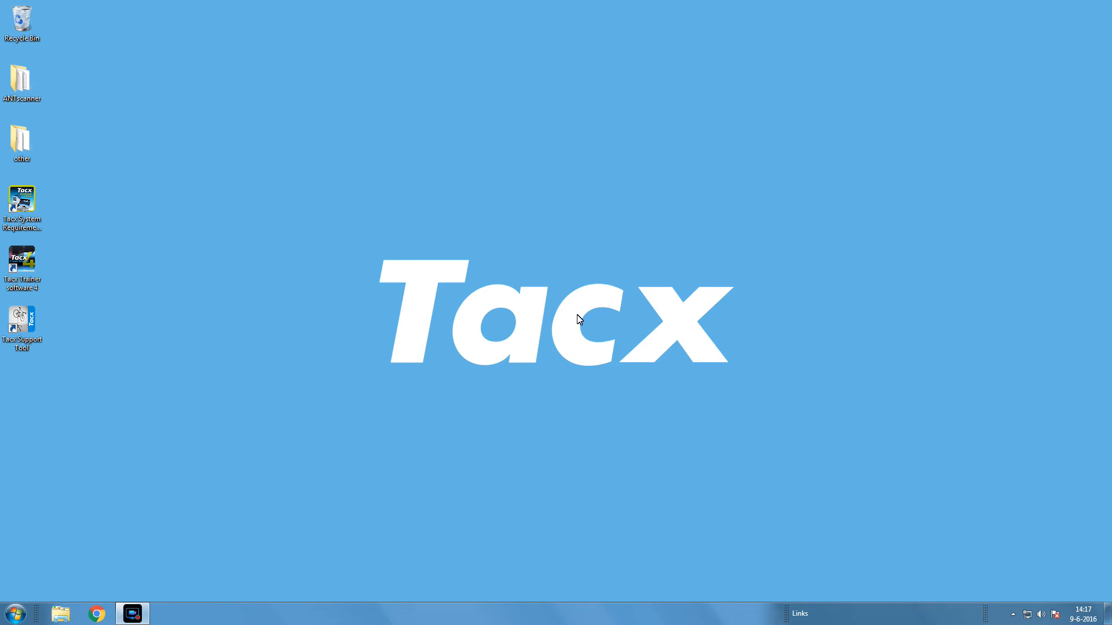
mouse_move(68, 611)
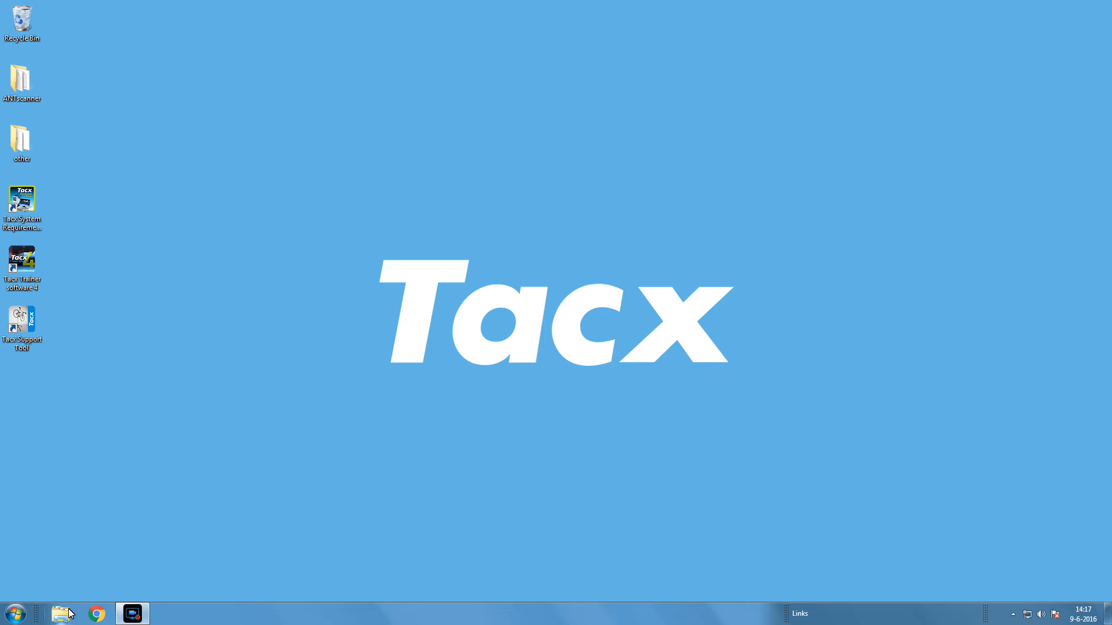
Open Explorer and go into Local Disk (C:) > ProgramData
left_click(60, 614)
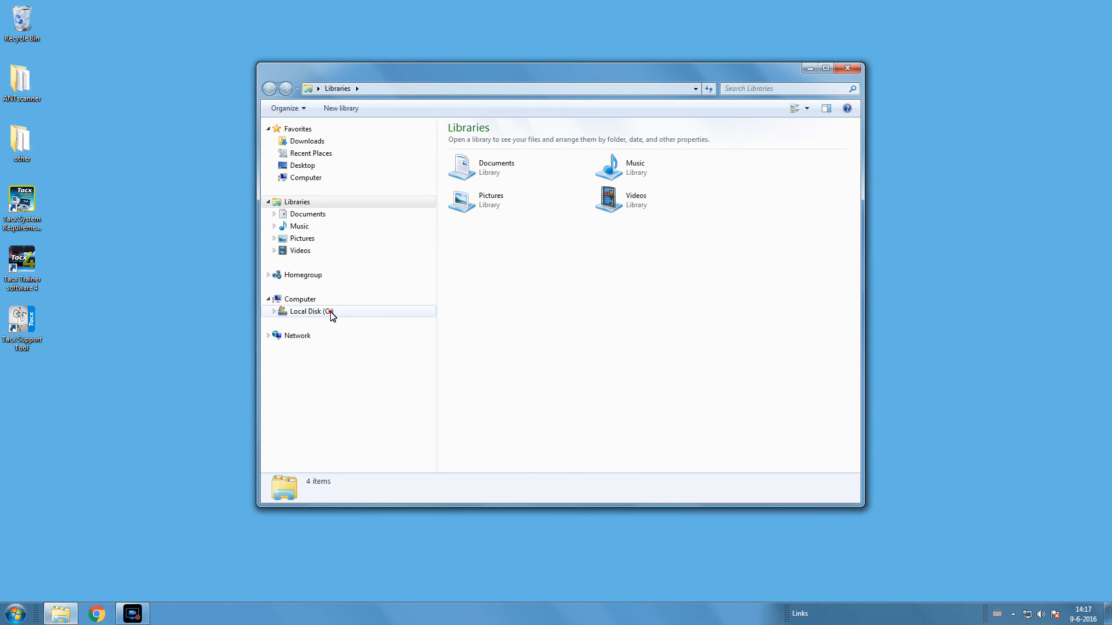
double_click(304, 311)
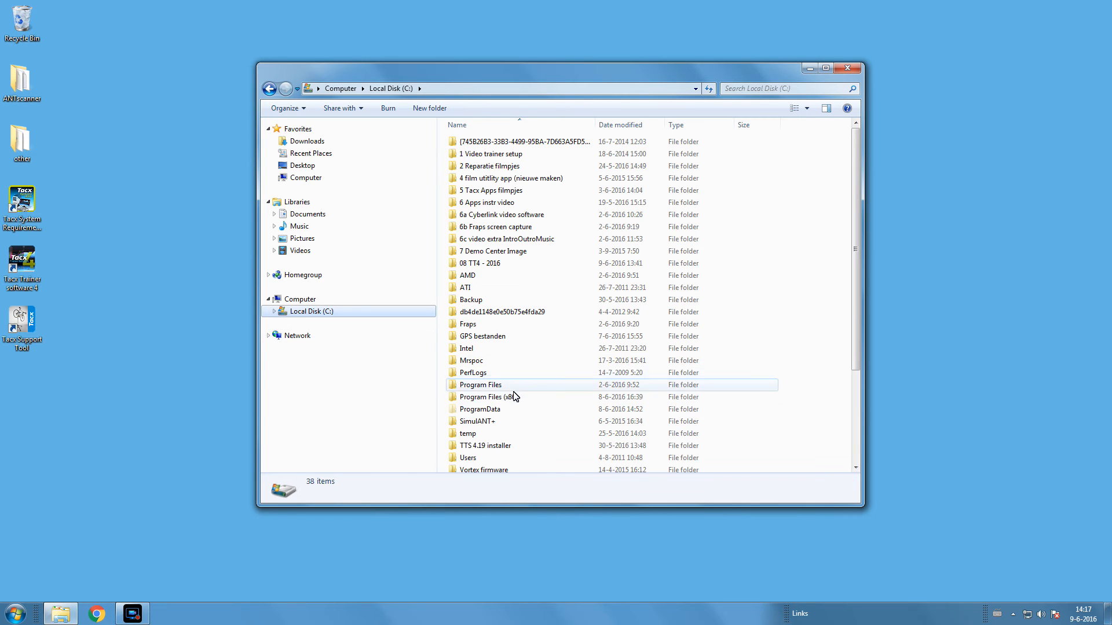
left_click(513, 397)
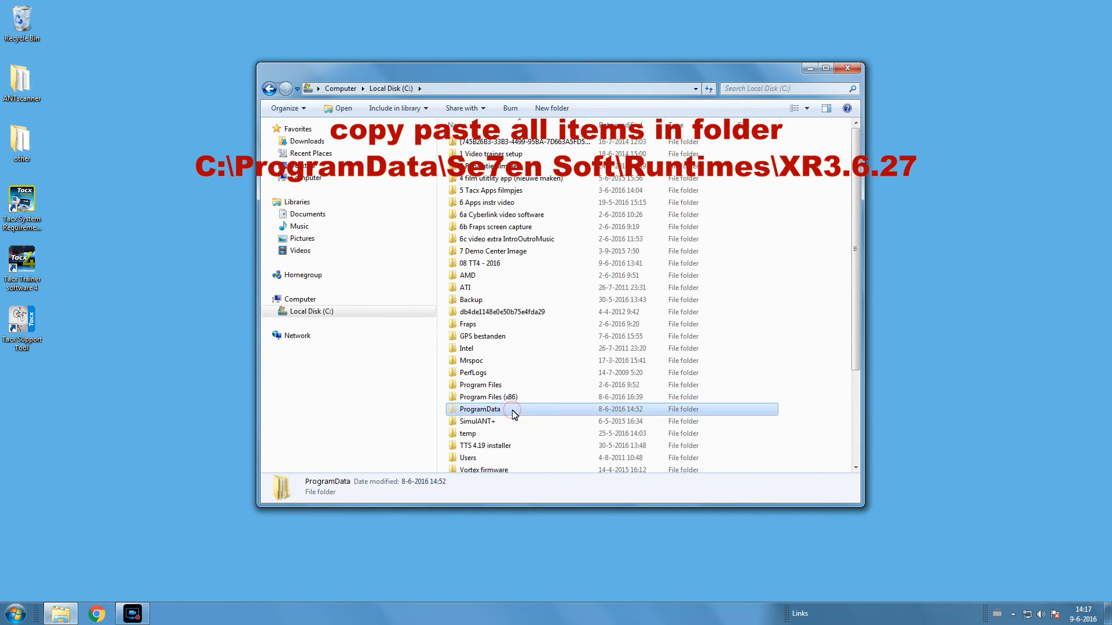
double_click(480, 409)
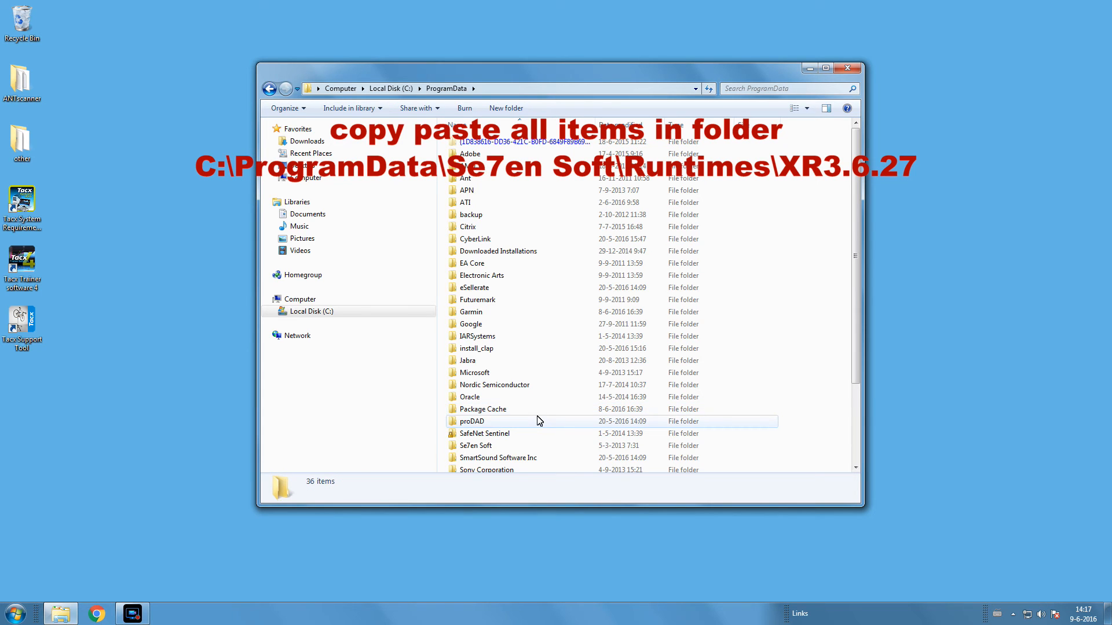
Open Se7en Soft > Runtimes and select the XR3.6.27 folder
double_click(476, 445)
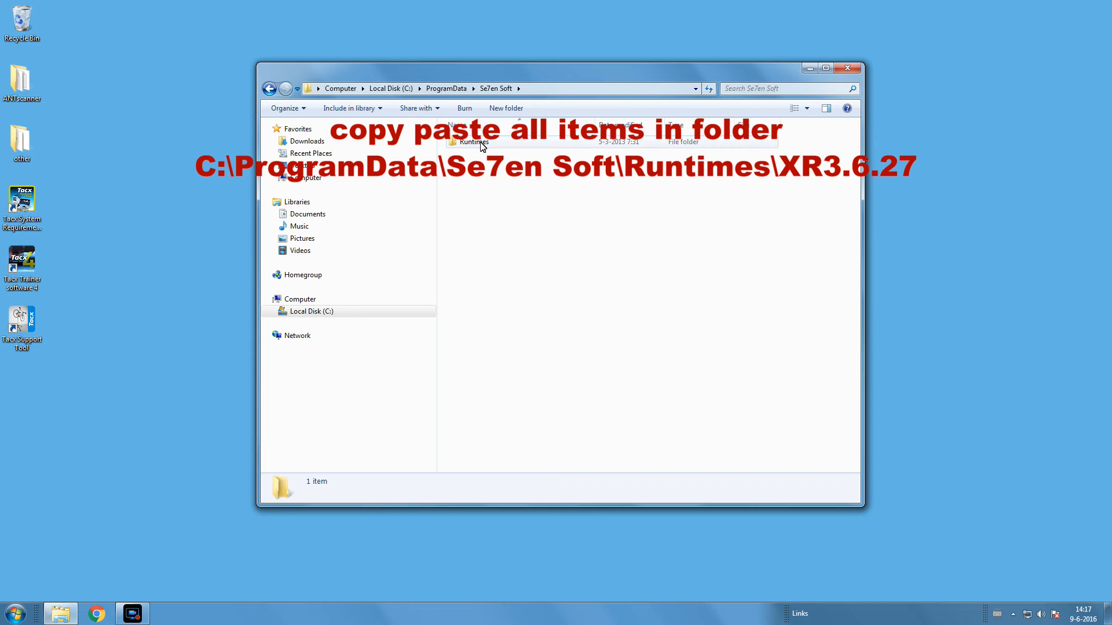
double_click(475, 142)
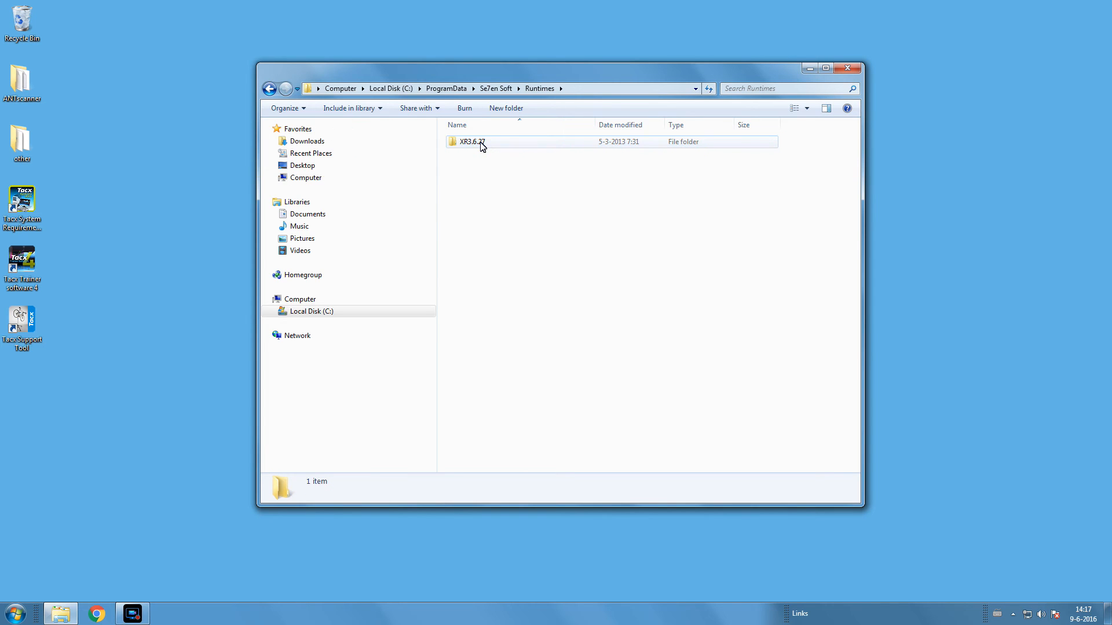
left_click(477, 142)
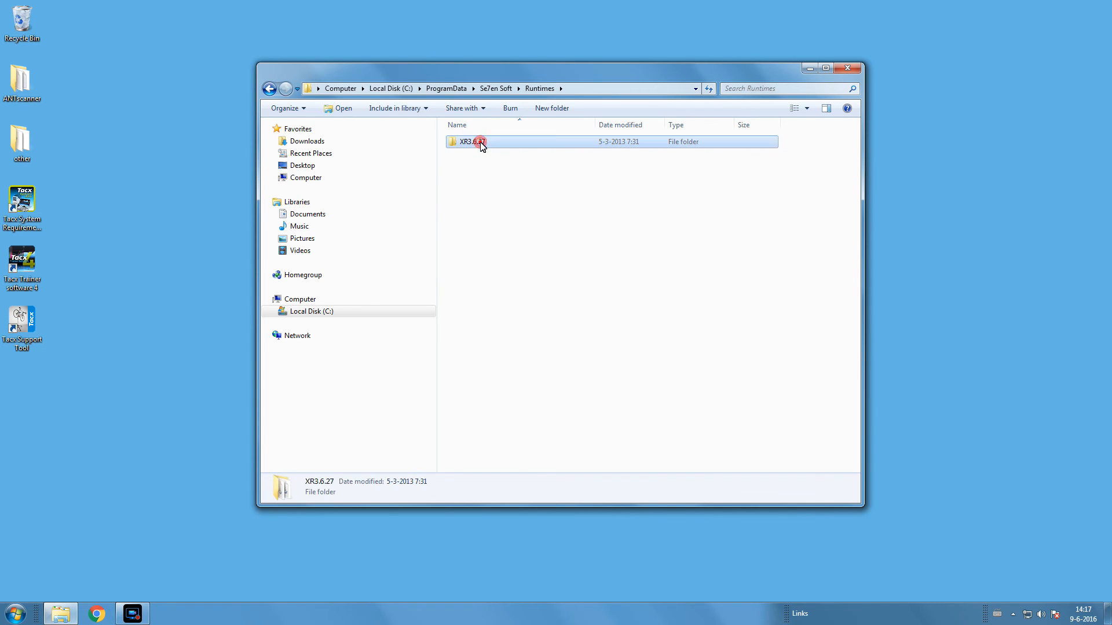